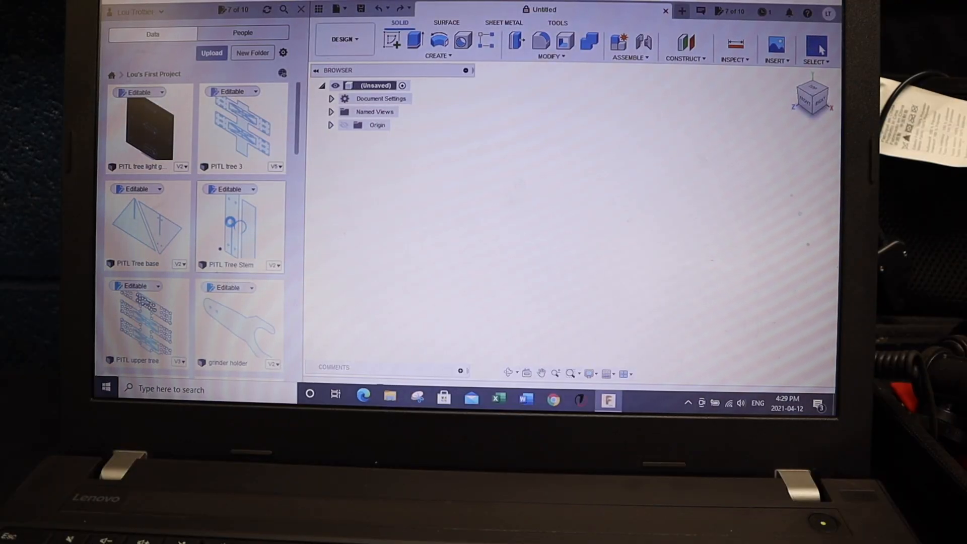
# Step: Open the PITL Tree Stem v2 design from the Data Panel into the Manufacture workspace
pyautogui.doubleClick(237, 224)
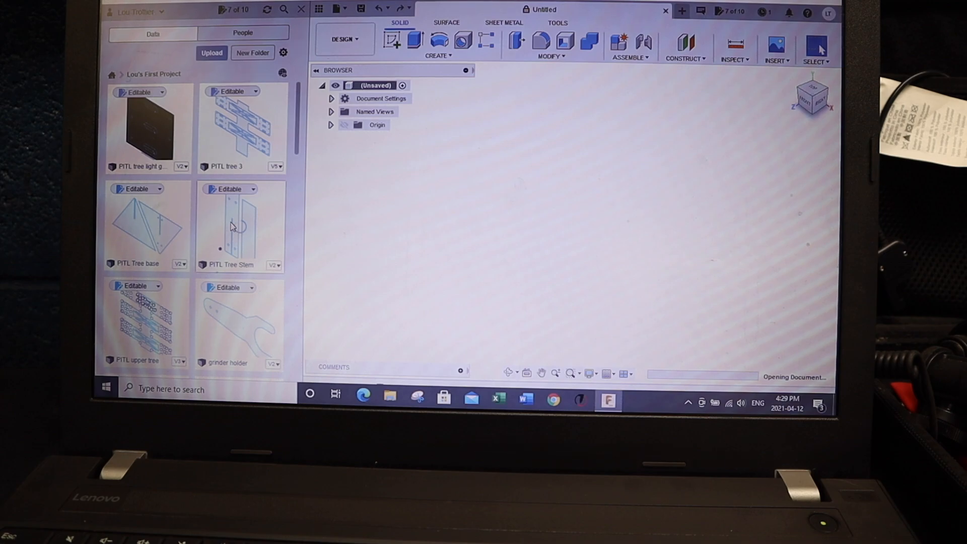
pyautogui.doubleClick(239, 221)
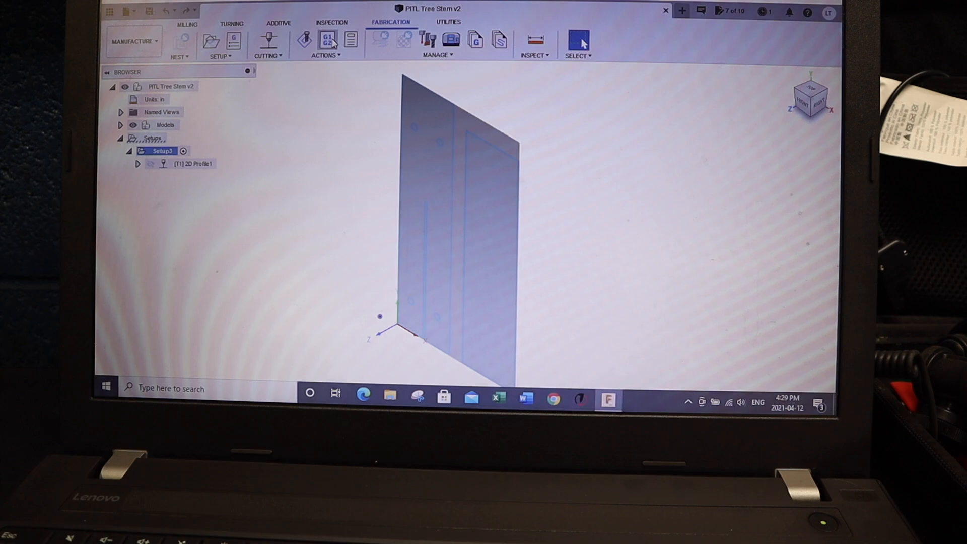
# Step: Post the setup with the FireControl Plasma post to the Desktop as 'PITL tree stem'
pyautogui.click(327, 39)
pyautogui.write('PITL t')
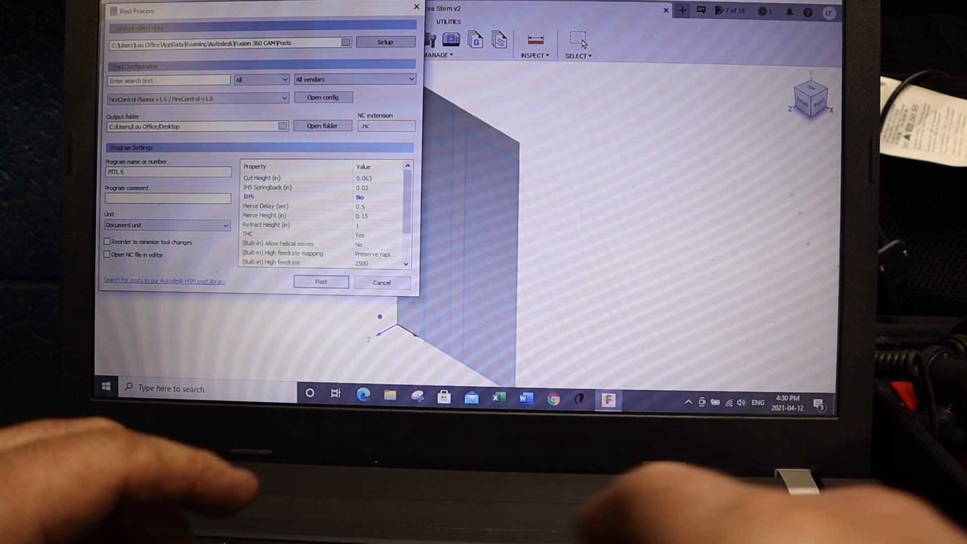
pyautogui.write('ree le')
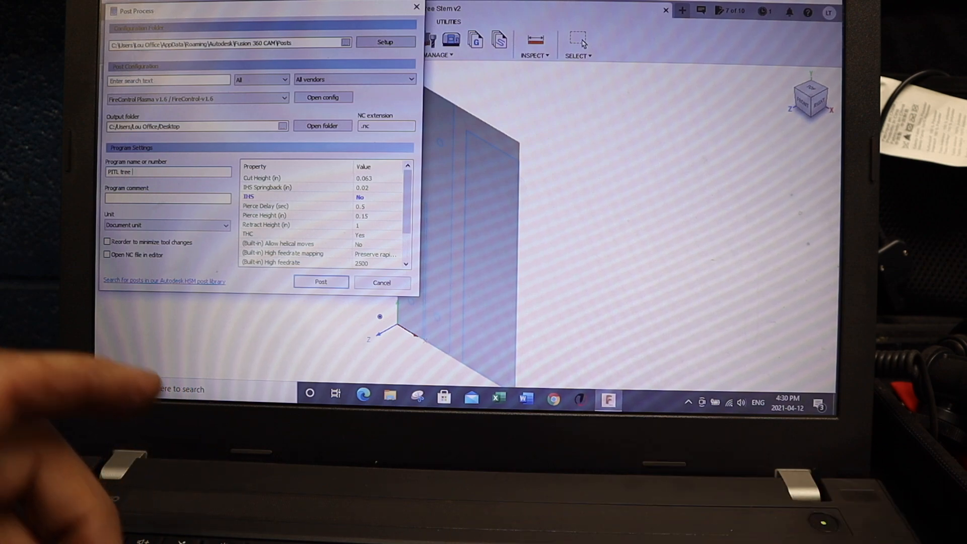
pyautogui.write('stem')
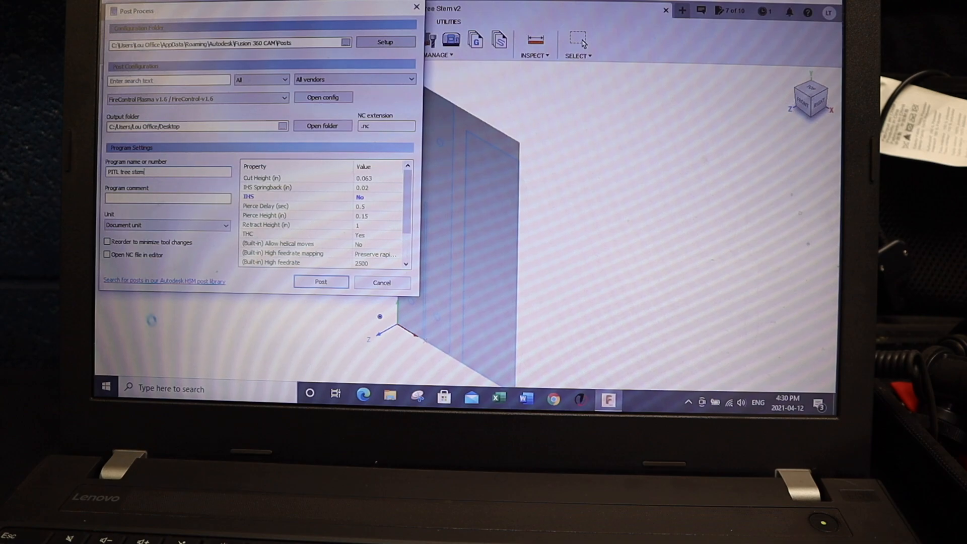
pyautogui.click(321, 282)
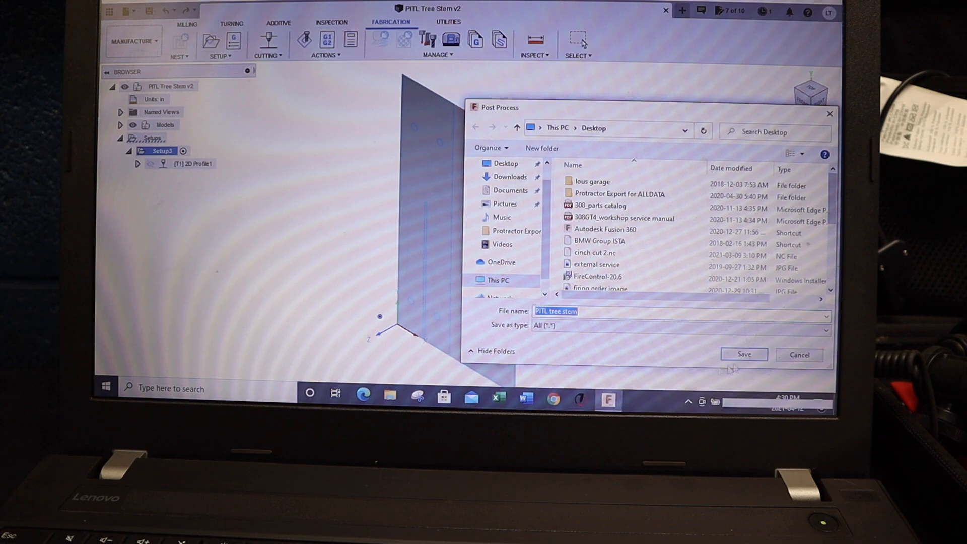
pyautogui.click(743, 353)
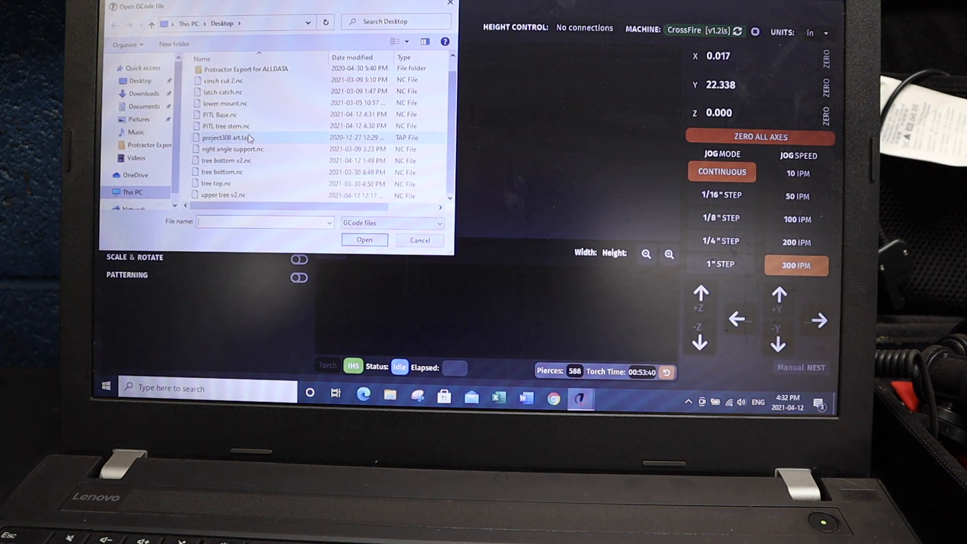
# Step: Select PITL tree stem.nc from the Desktop as the G-code file for FireControl
pyautogui.click(226, 125)
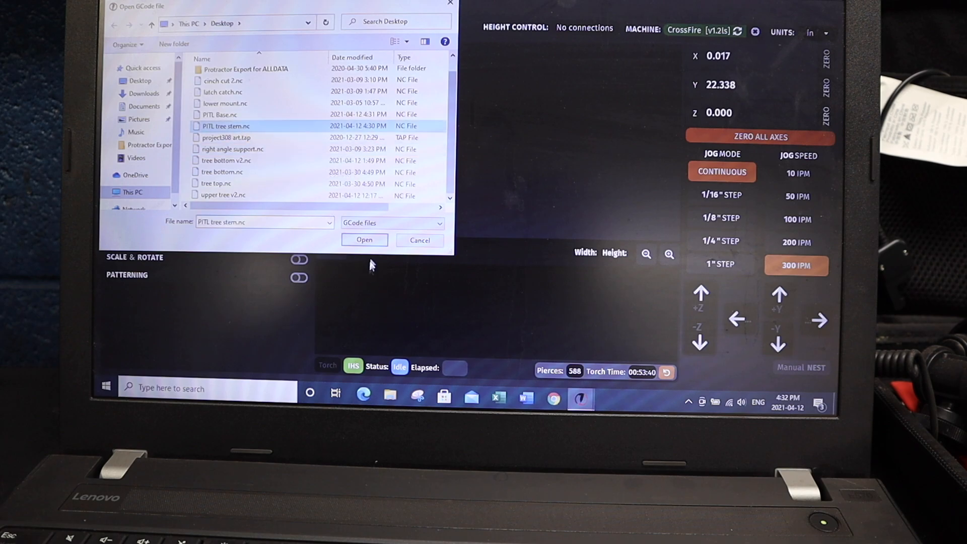